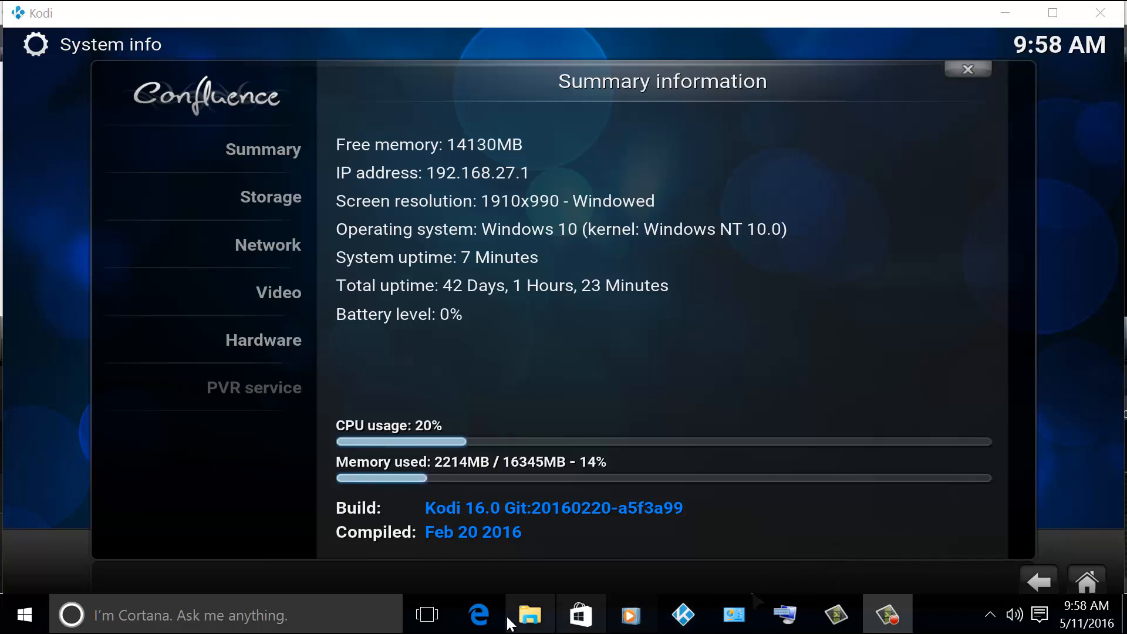
Step: Switch from Kodi to Microsoft Edge via the taskbar
left_click(477, 615)
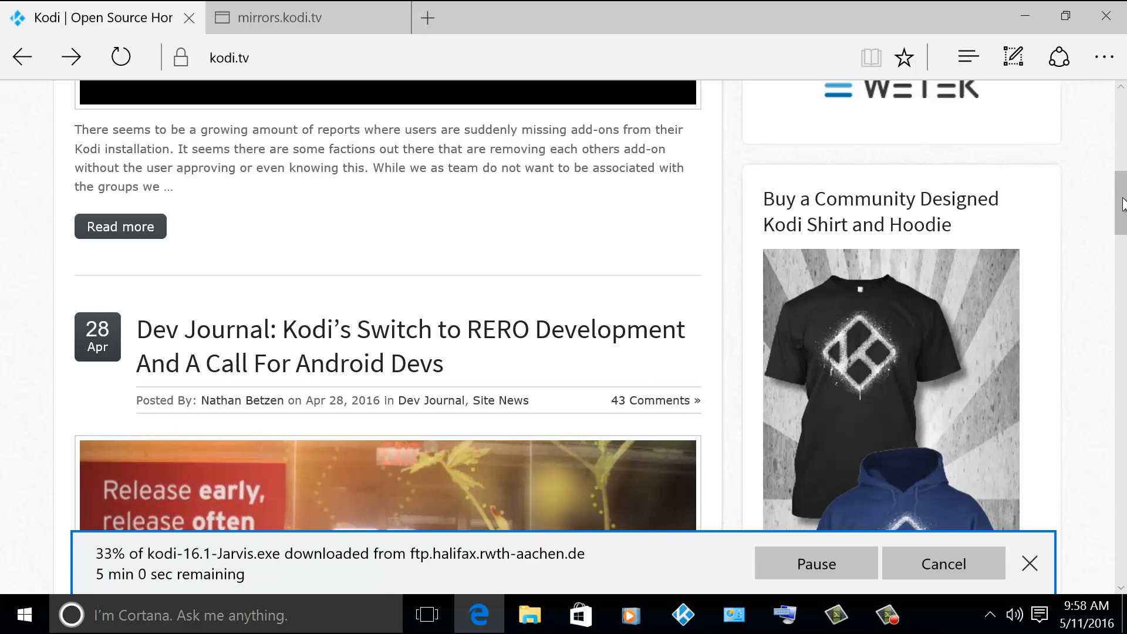
scroll("down", 3)
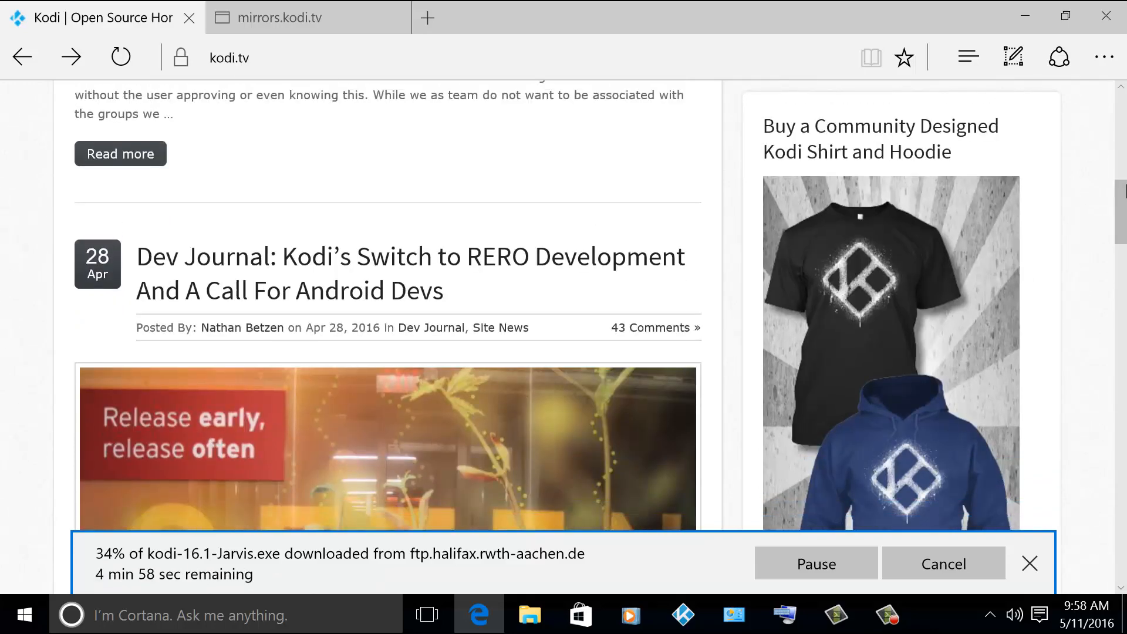
scroll("down", 3)
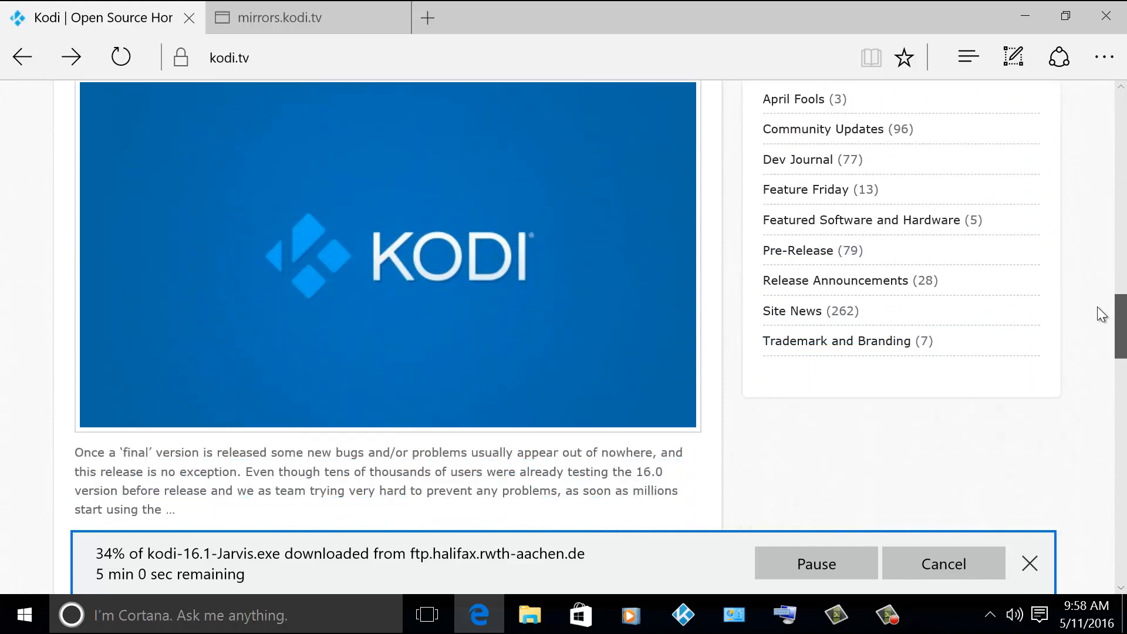
scroll("up", 3)
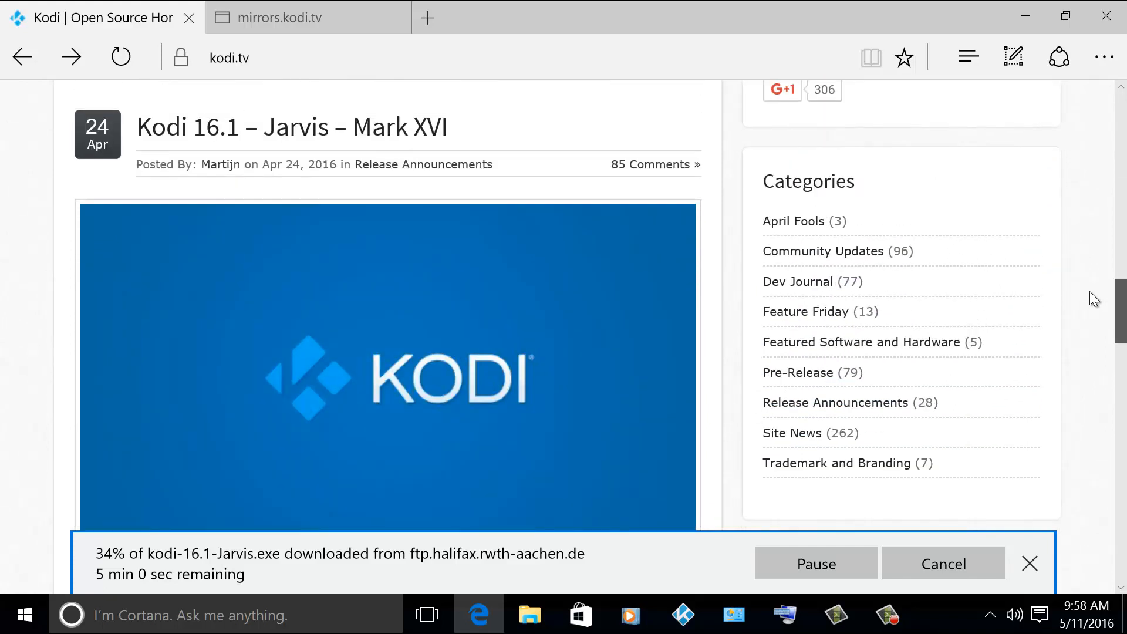
scroll("down", 3)
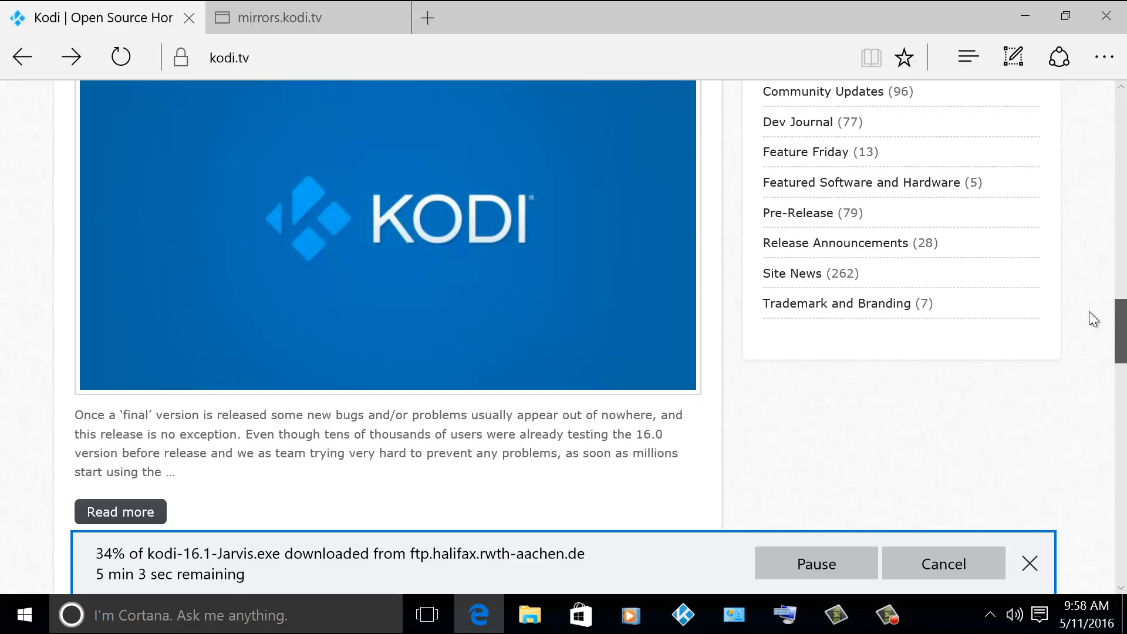
scroll("down", 3)
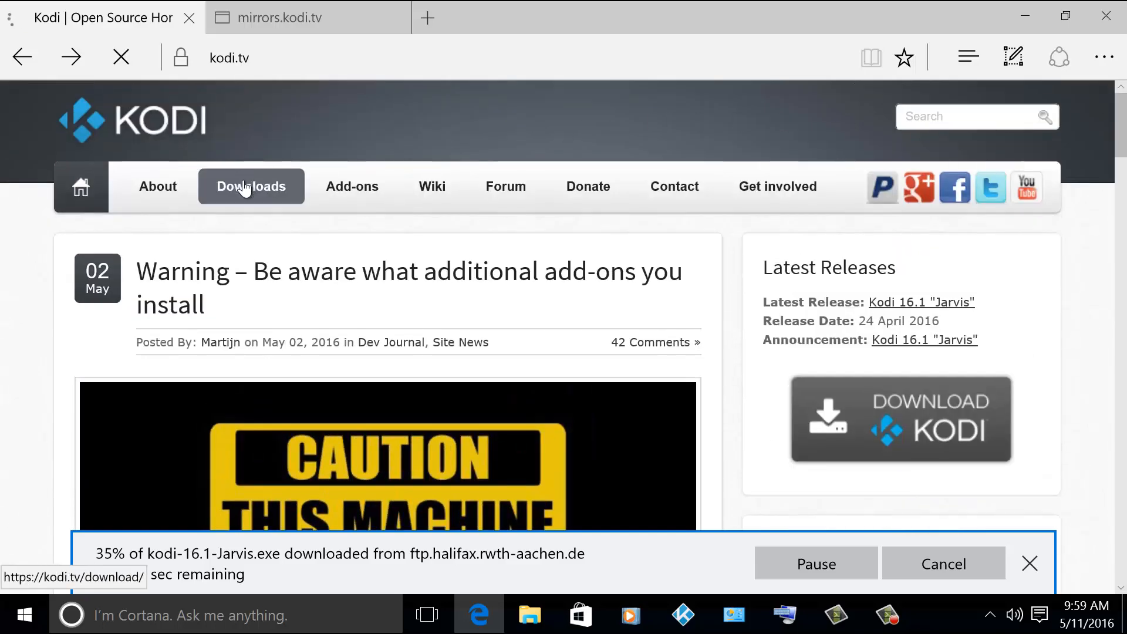
Step: Browse the kodi.tv Downloads page while kodi-16.1-Jarvis.exe finishes downloading
left_click(251, 186)
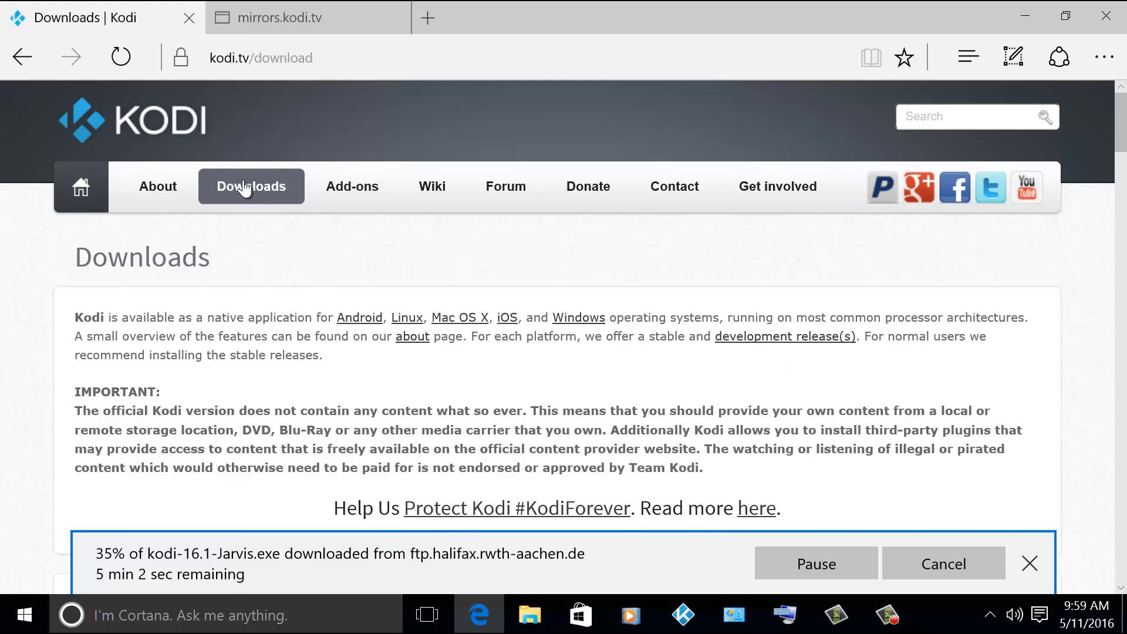
mouse_move(1109, 183)
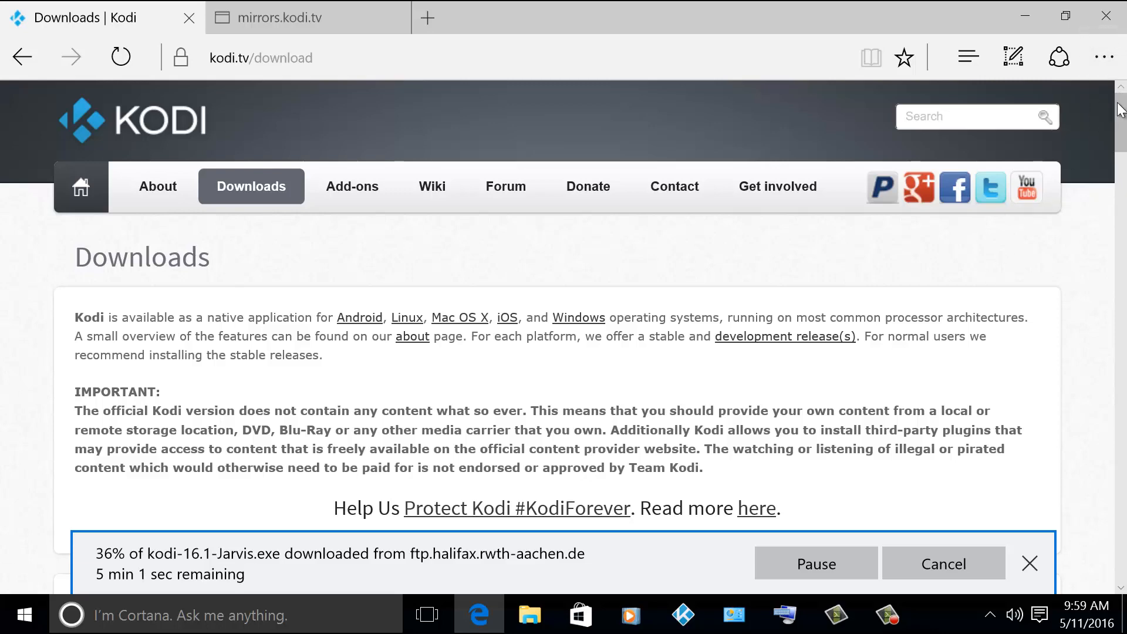
scroll("down", 3)
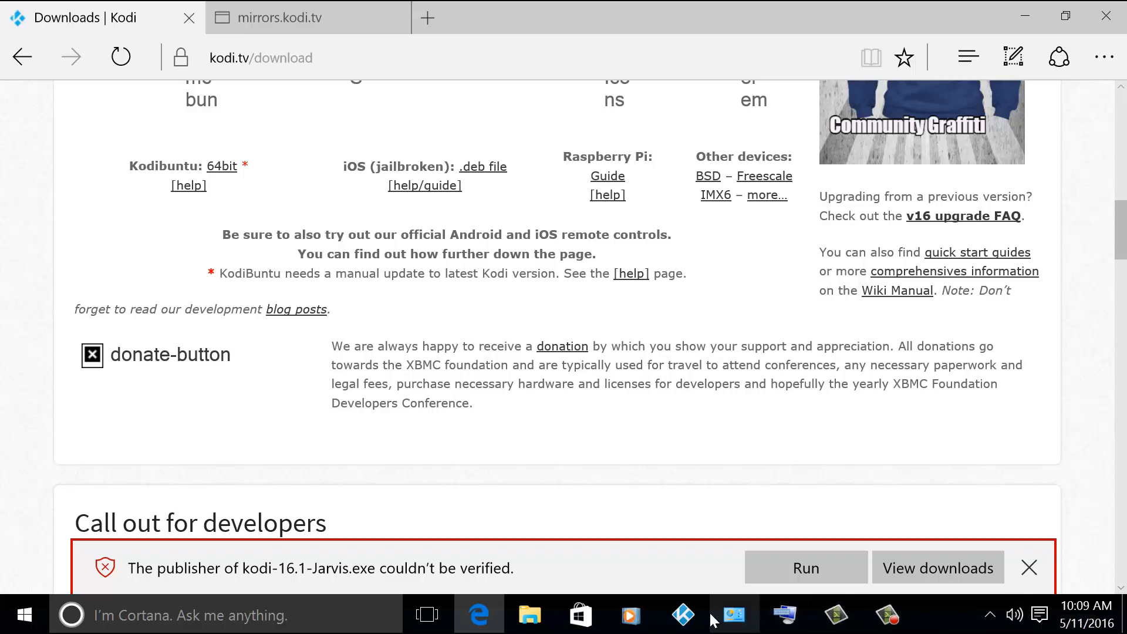
Step: Run the downloaded kodi-16.1-Jarvis.exe installer from Edge
right_click(682, 615)
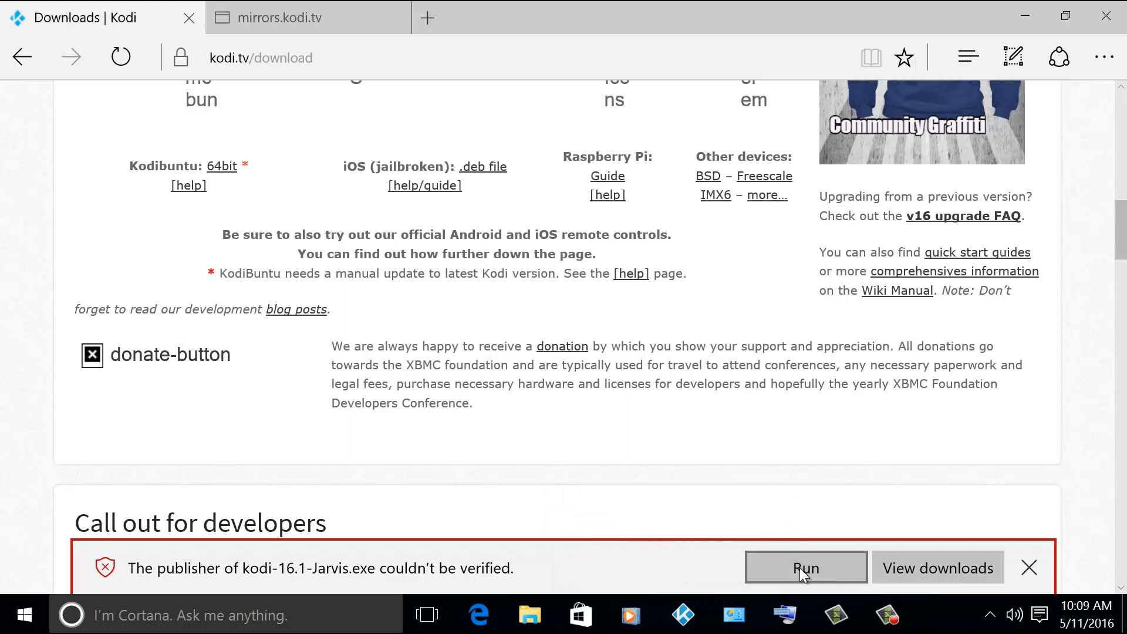
left_click(805, 568)
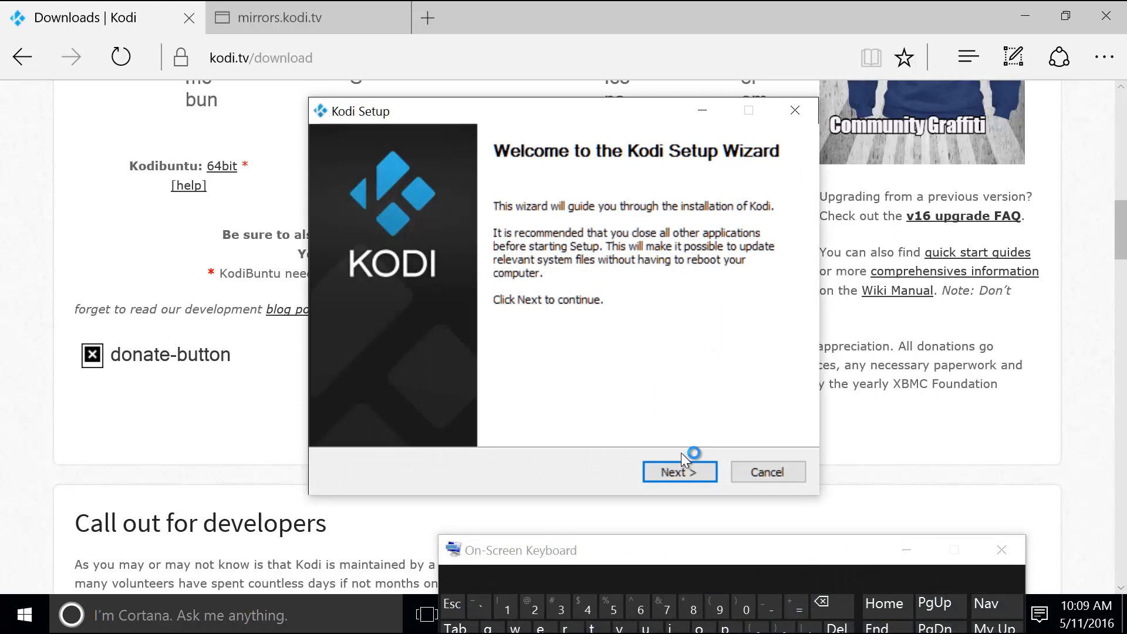
Step: Accept the license with full install into D:\XBMC\Kodi\
left_click(679, 472)
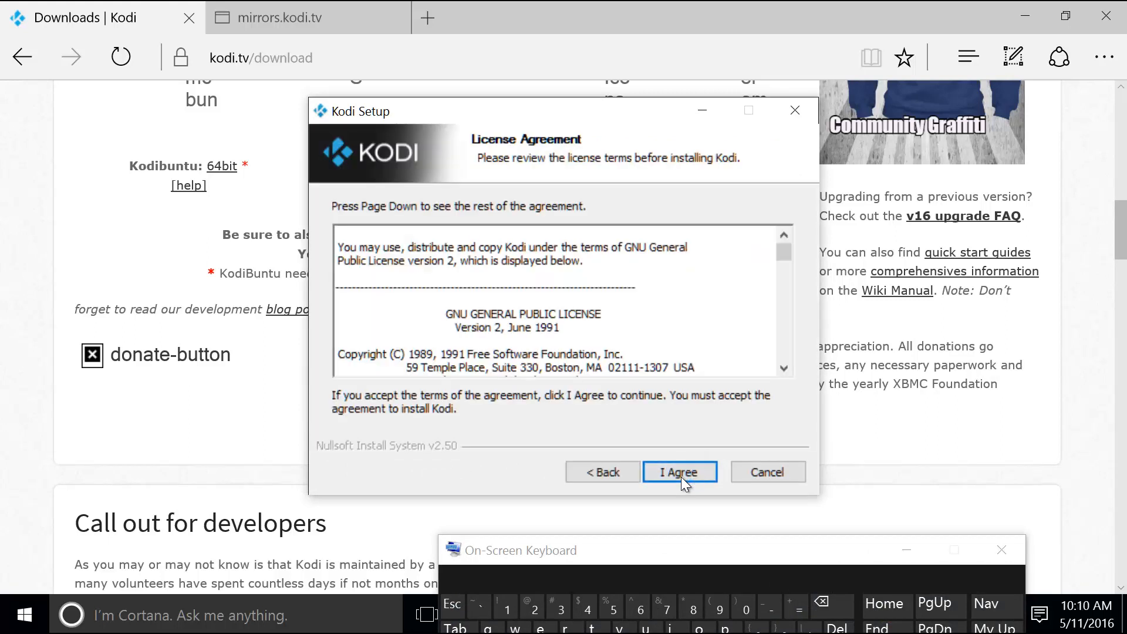
left_click(678, 472)
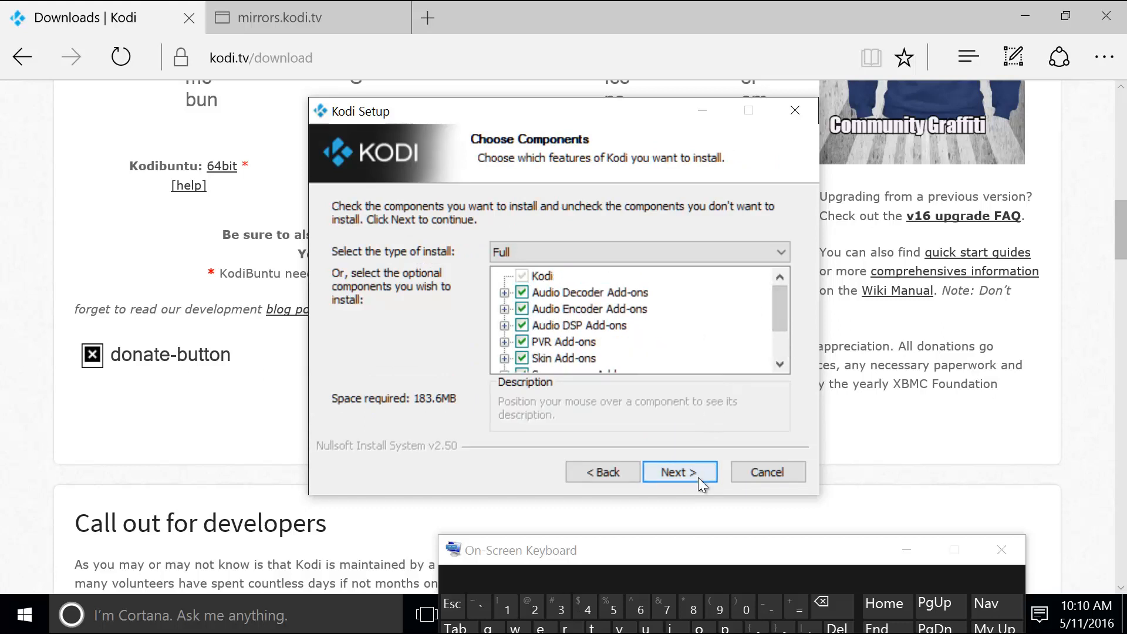
left_click(679, 472)
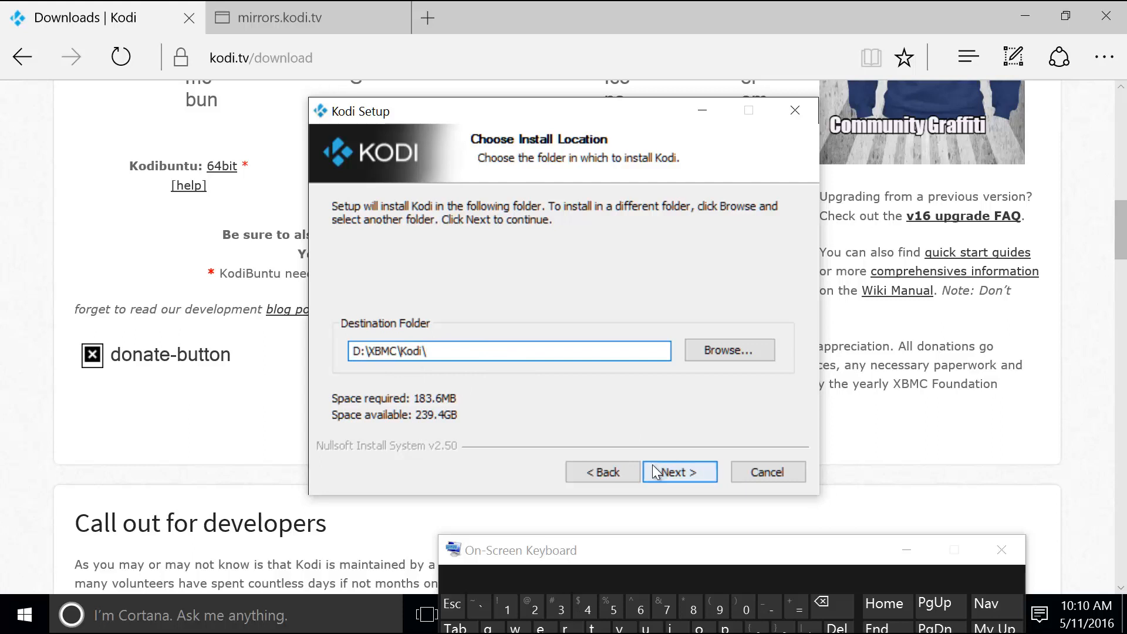
left_click(679, 471)
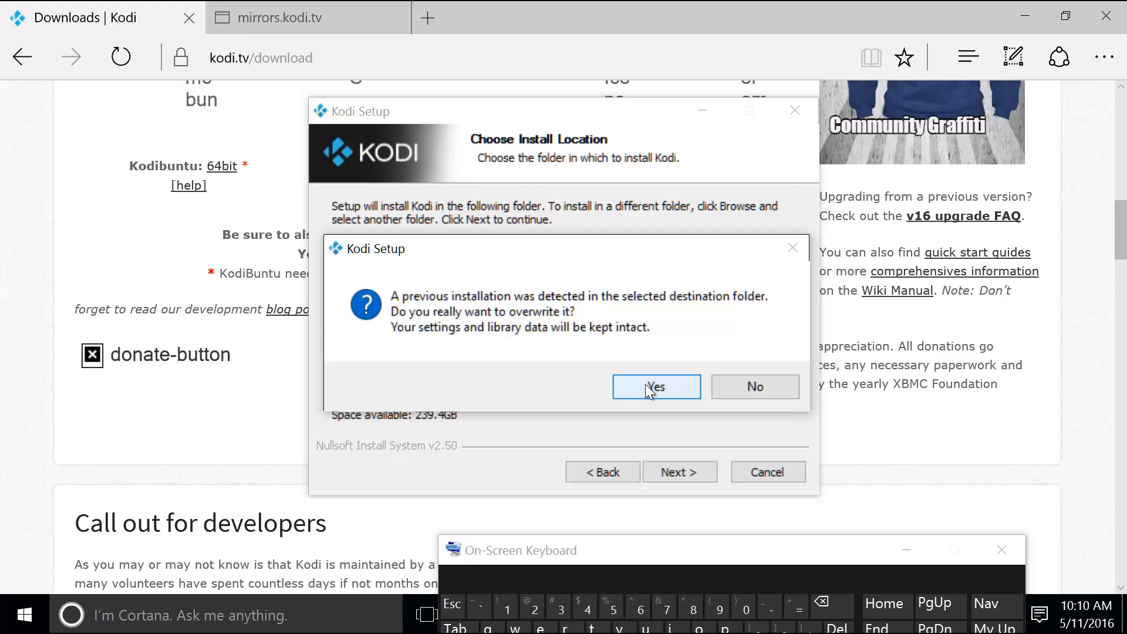
mouse_move(635, 382)
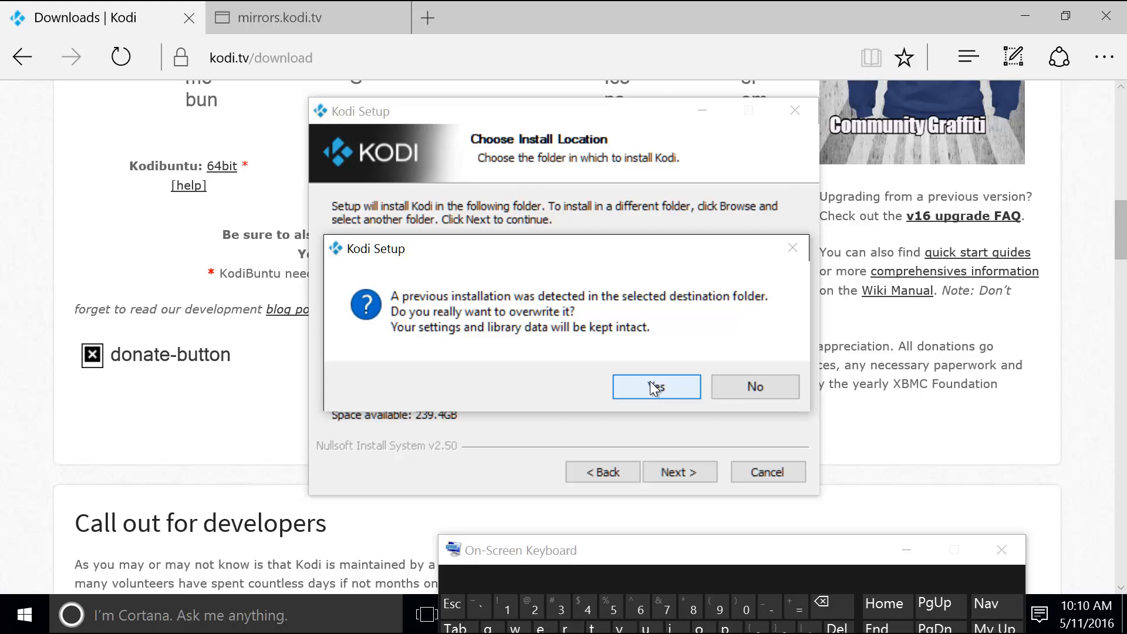
Step: Confirm overwriting the old installation and install with the Kodi Start Menu folder
left_click(655, 387)
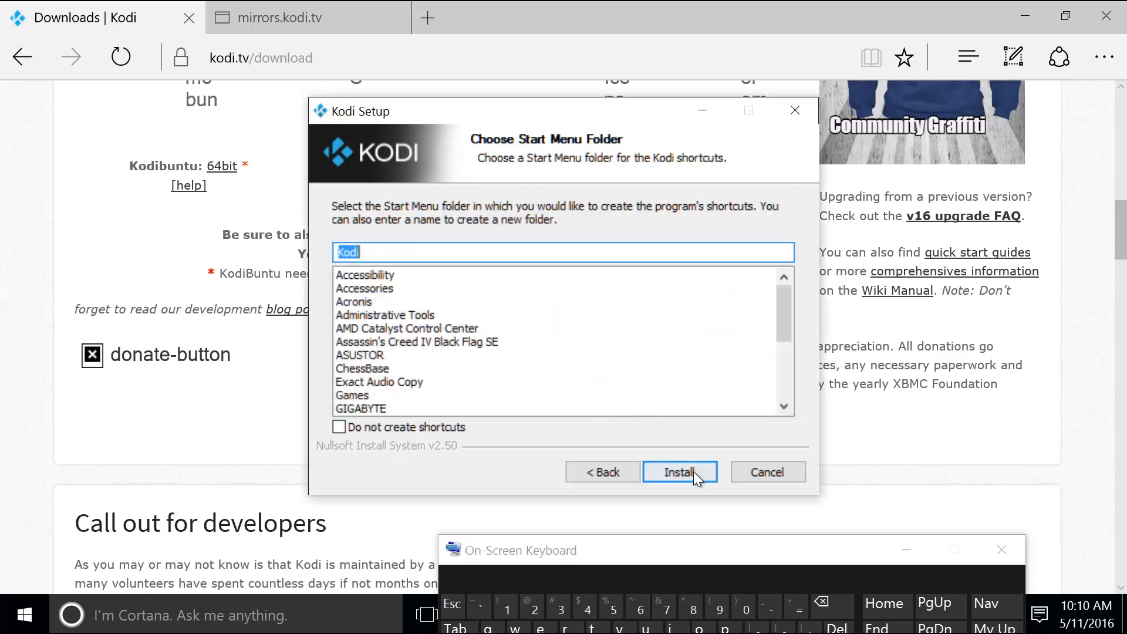
left_click(678, 471)
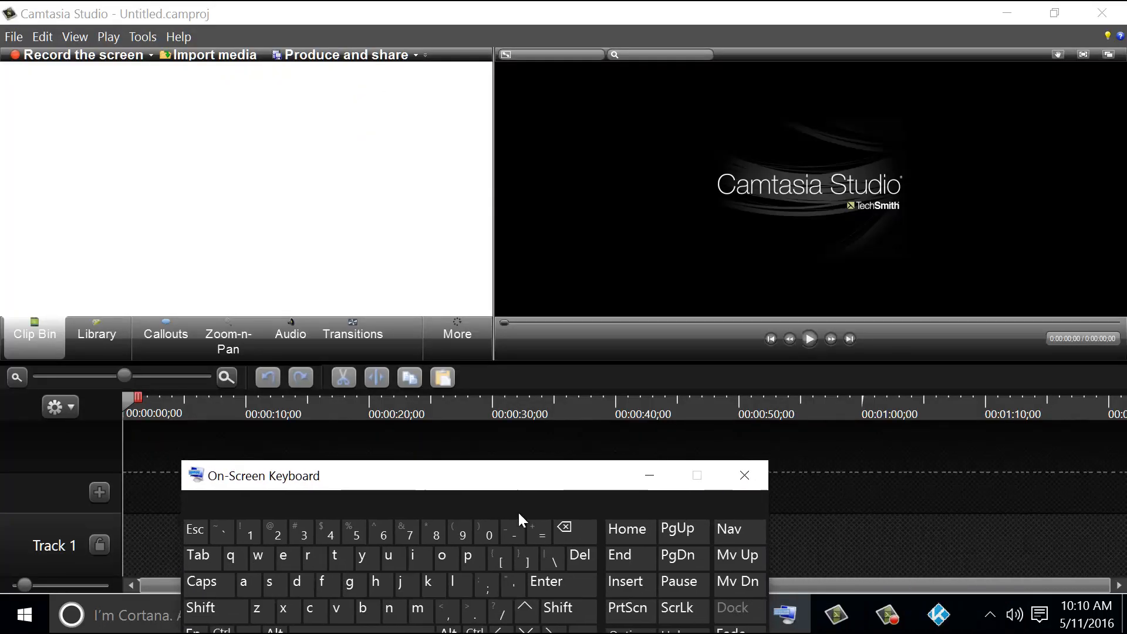
Step: Move the On-Screen Keyboard aside and finish setup with Run Kodi ticked
left_click_drag(474, 475, 379, 522)
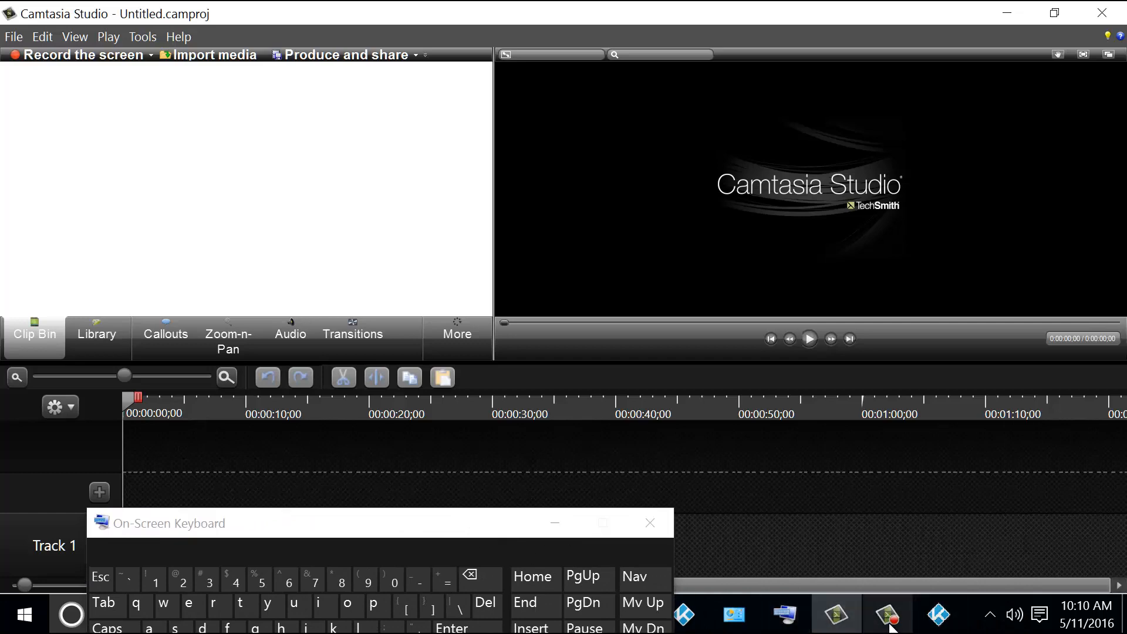
left_click(887, 614)
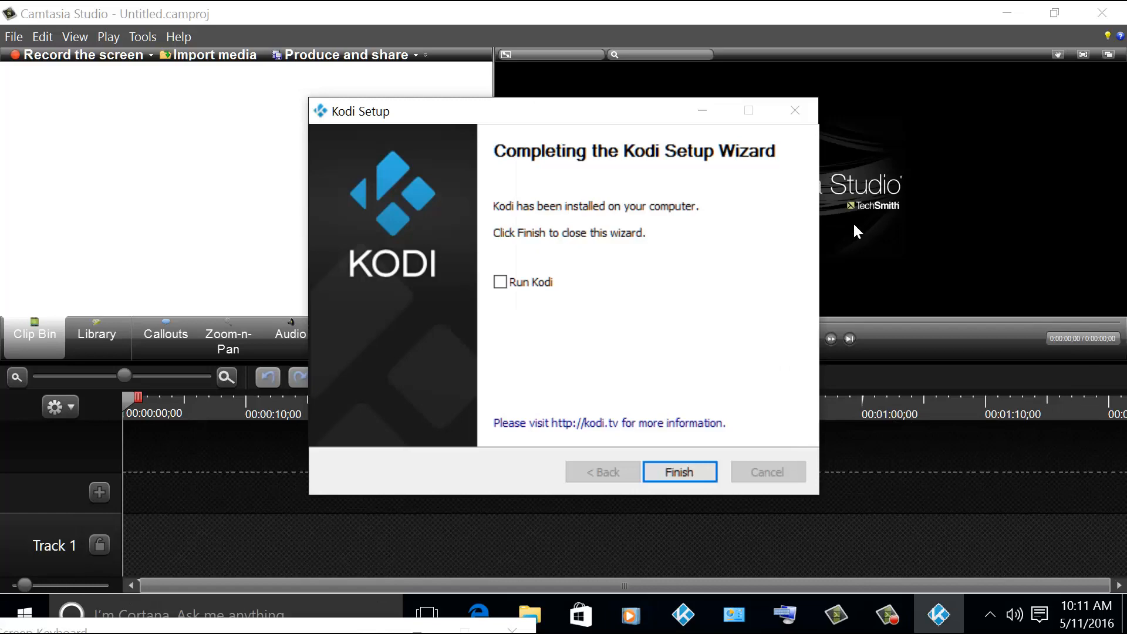
mouse_move(634, 253)
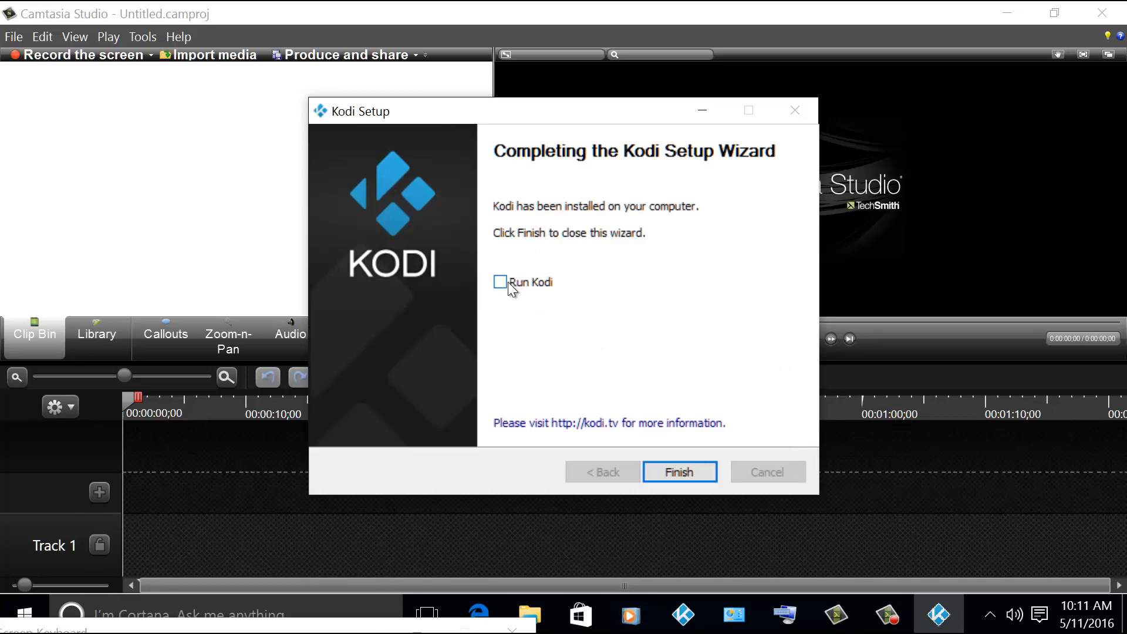
left_click(678, 471)
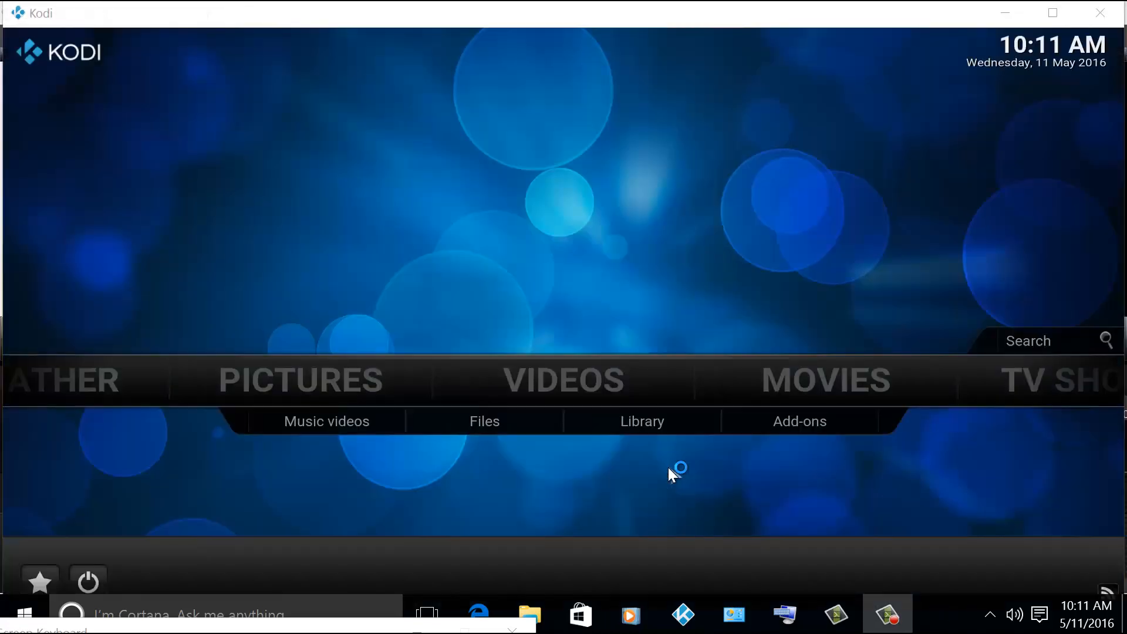
Step: Open System info from the home menu, showing Kodi 16.1 compiled Apr 24 2016
left_click(826, 380)
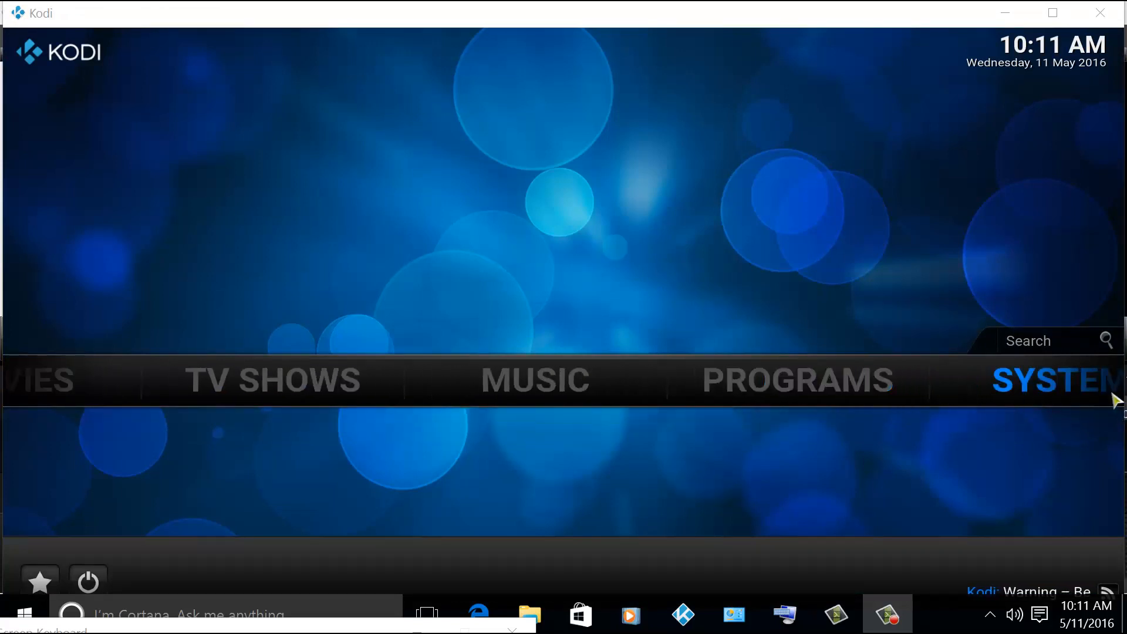
left_click(1053, 380)
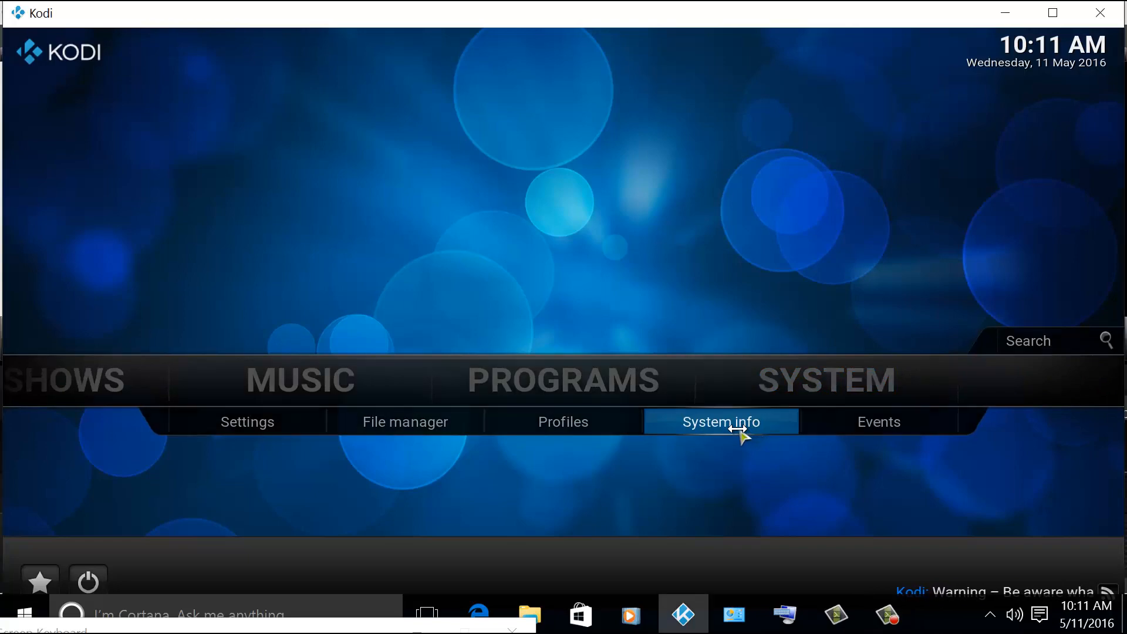
left_click(719, 422)
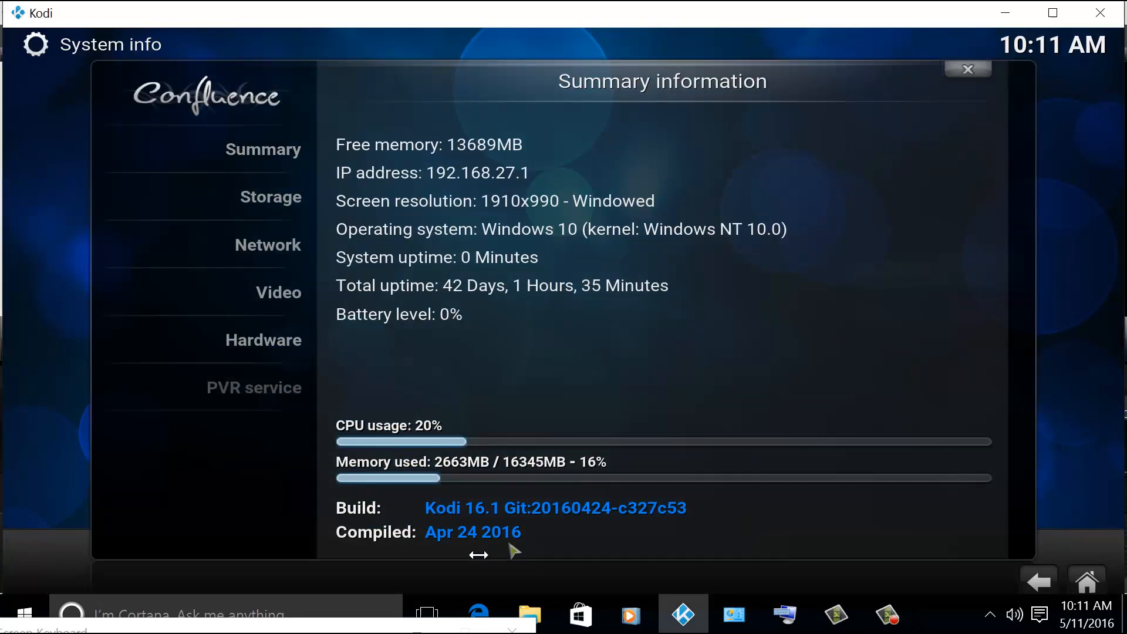